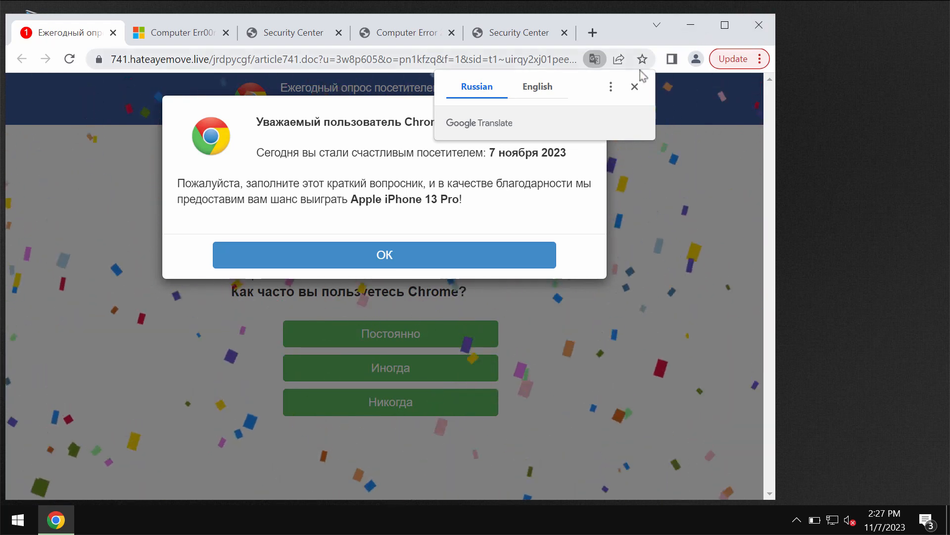
# Step: Dismiss the Google Translate offer and begin entering combocleaner.com in the address bar
pyautogui.click(635, 86)
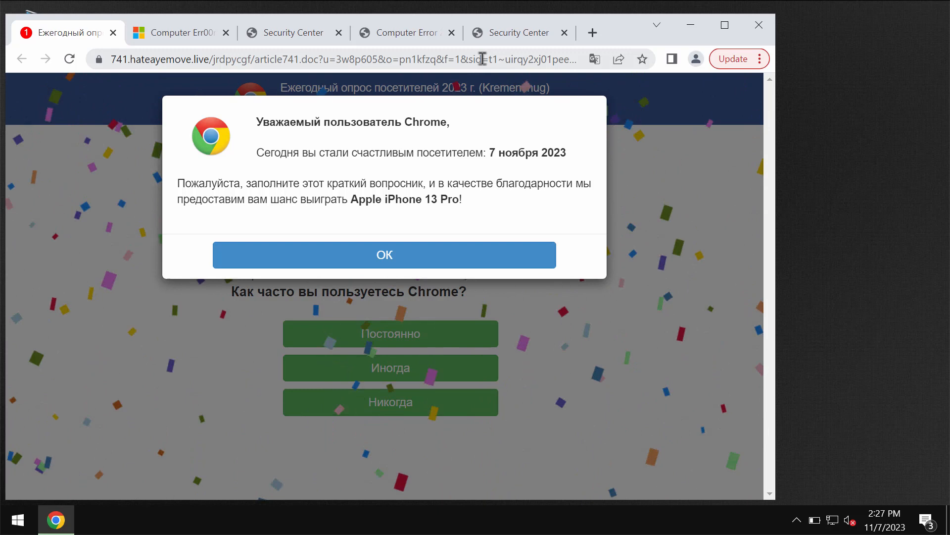
pyautogui.click(363, 58)
pyautogui.write('c')
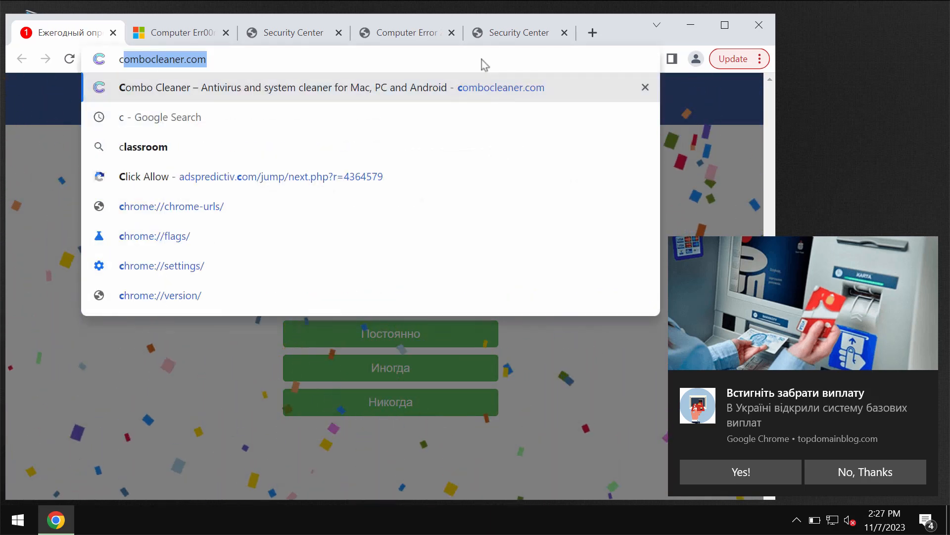
# Step: Load combocleaner.com, then minimize Chrome to reveal the desktop
pyautogui.press('Return')
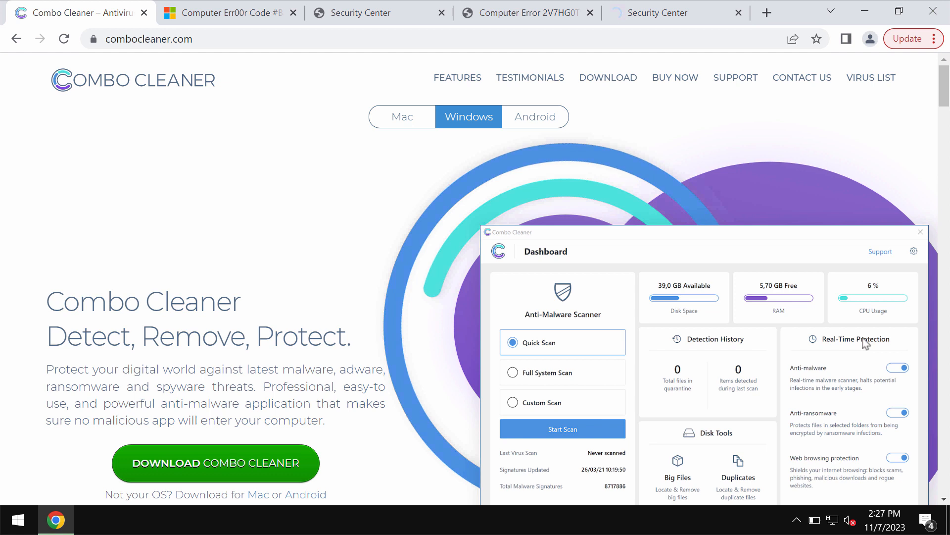
pyautogui.moveTo(650, 77)
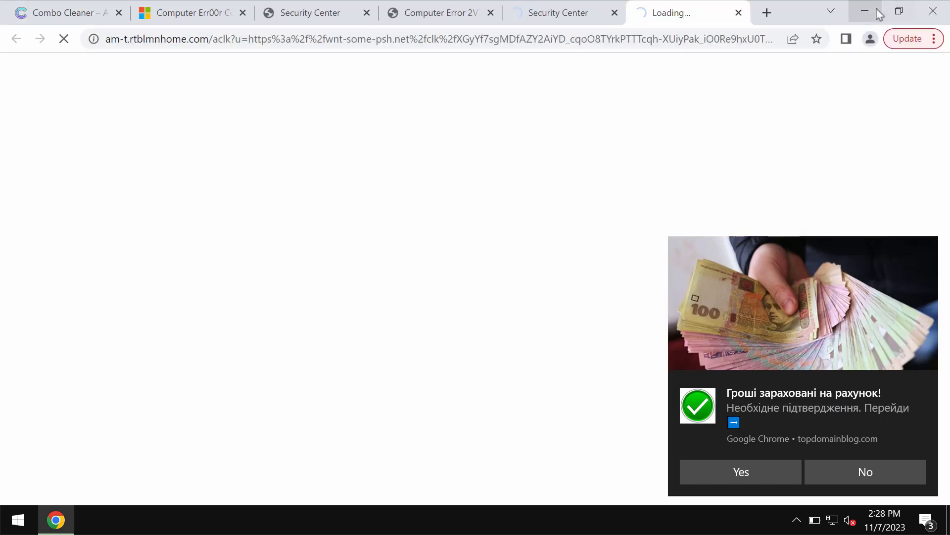
pyautogui.click(864, 11)
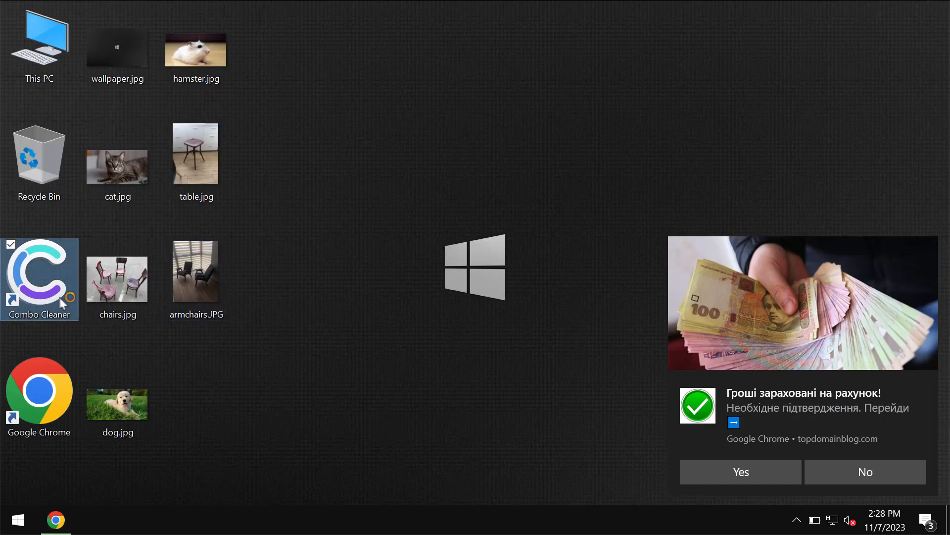
# Step: Launch Combo Cleaner from its desktop shortcut, opening the Dashboard with 13 previously detected items
pyautogui.doubleClick(39, 279)
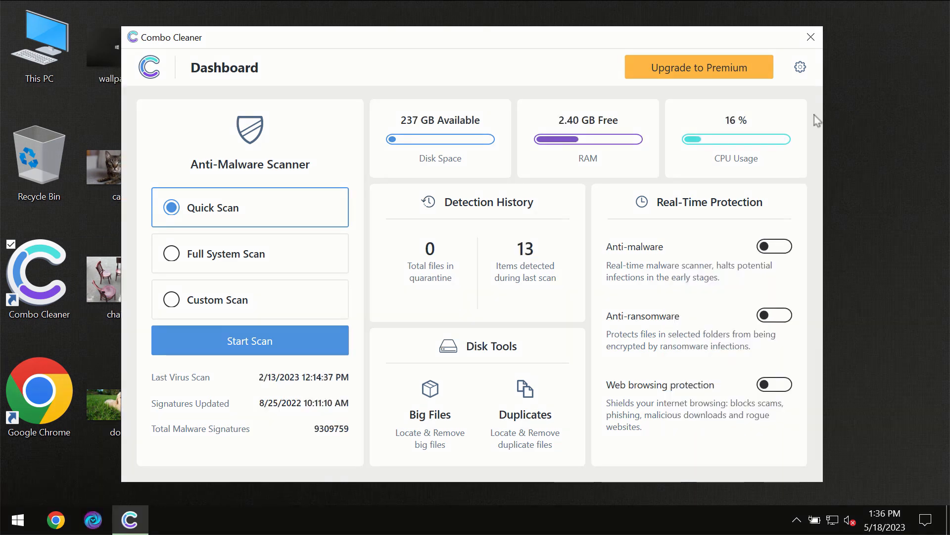
pyautogui.moveTo(810, 110)
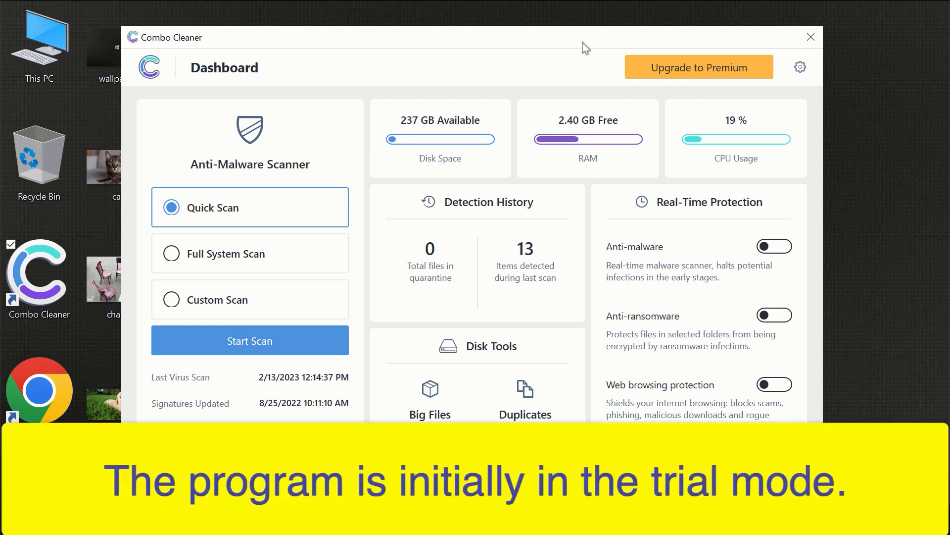
pyautogui.moveTo(511, 43)
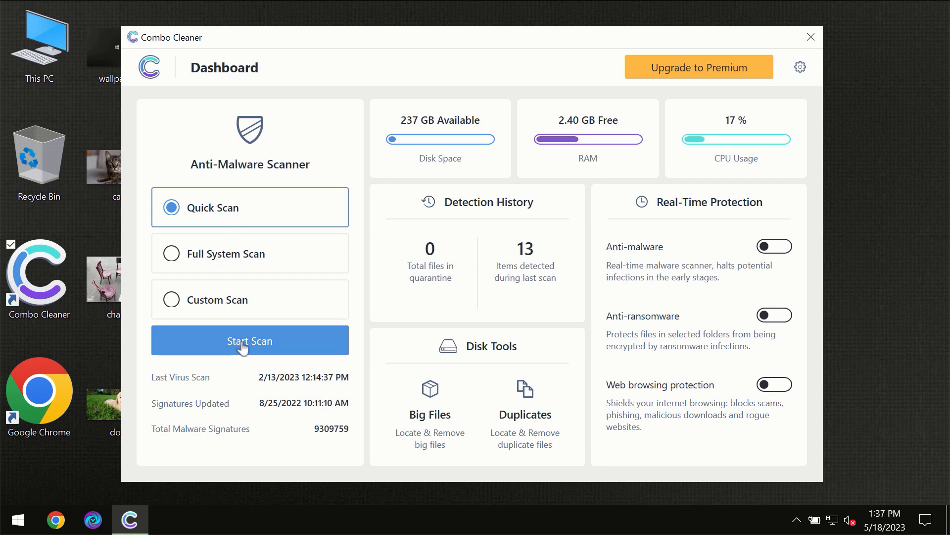
# Step: Start a Quick Scan from the Combo Cleaner Dashboard
pyautogui.click(249, 341)
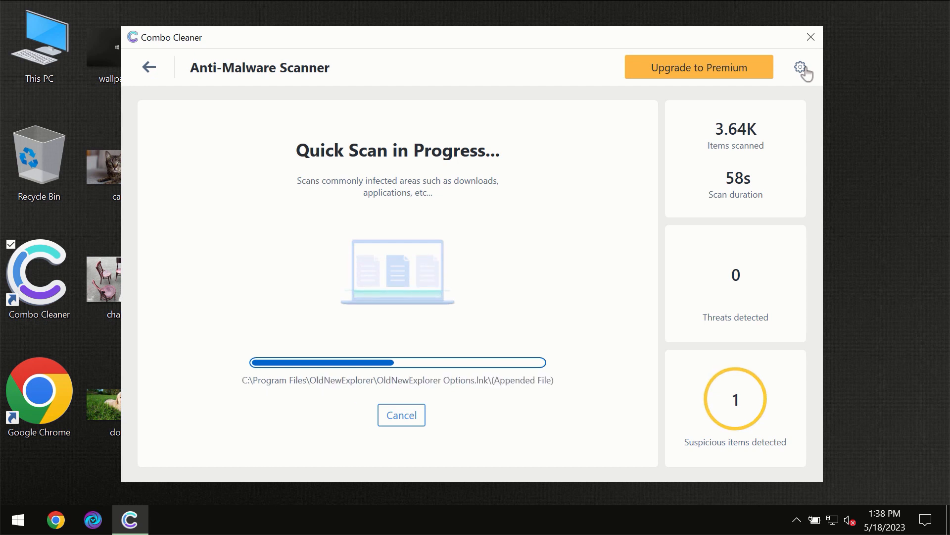
# Step: Browse the general and Anti-Ransomware settings, then return to the Dashboard
pyautogui.click(800, 66)
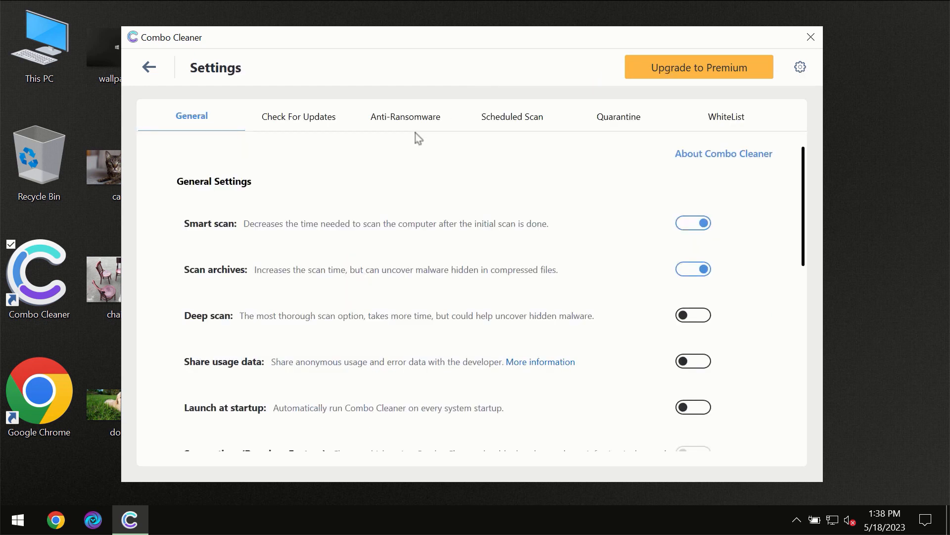
pyautogui.moveTo(399, 127)
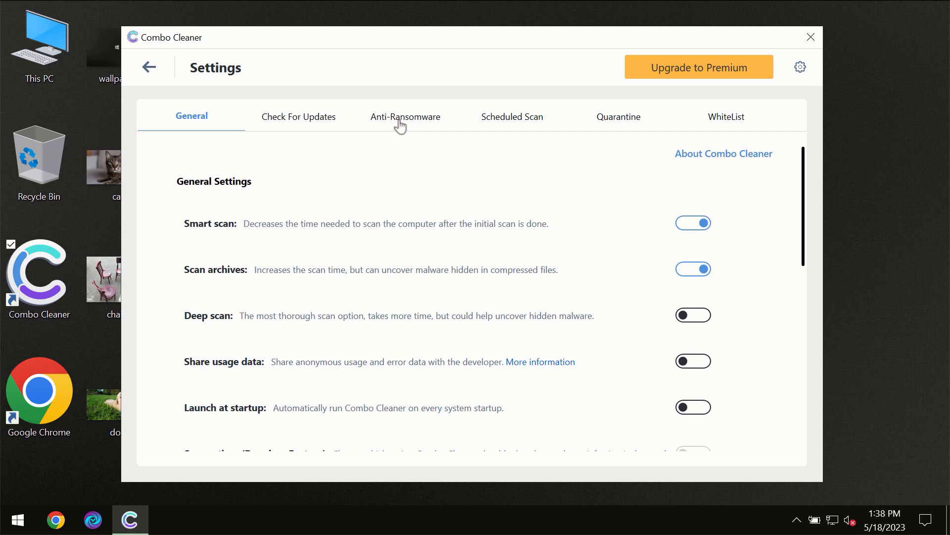
pyautogui.click(405, 116)
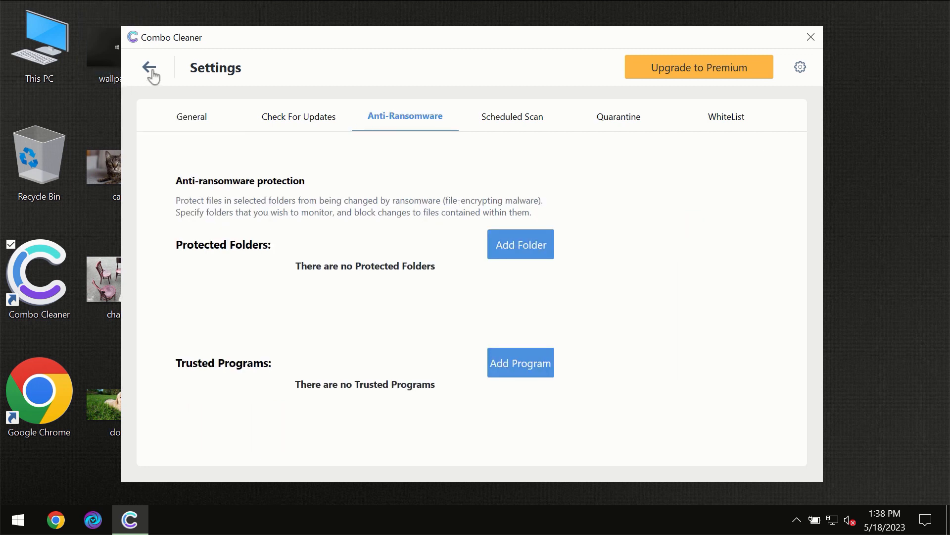
pyautogui.click(151, 74)
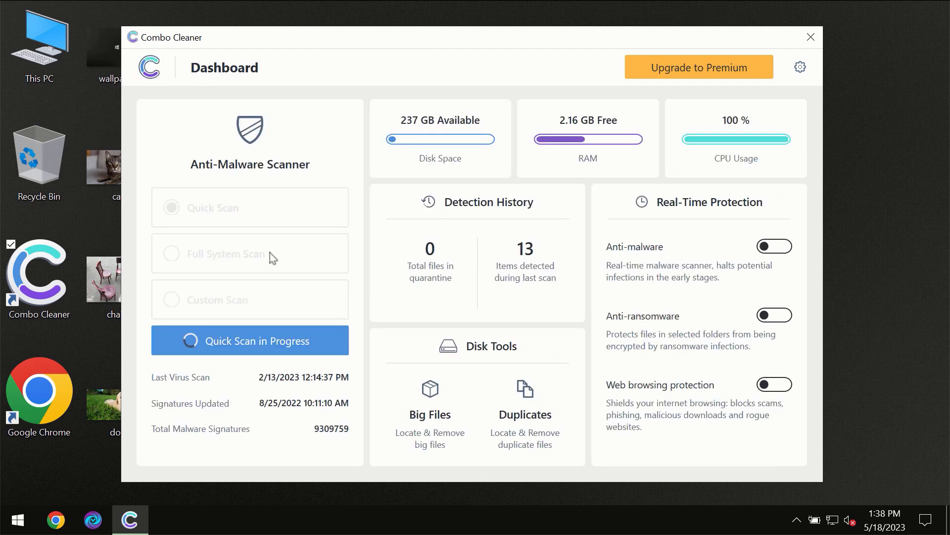
# Step: View the finished Quick Scan showing one spam threat, then open Upgrade to Premium
pyautogui.click(249, 340)
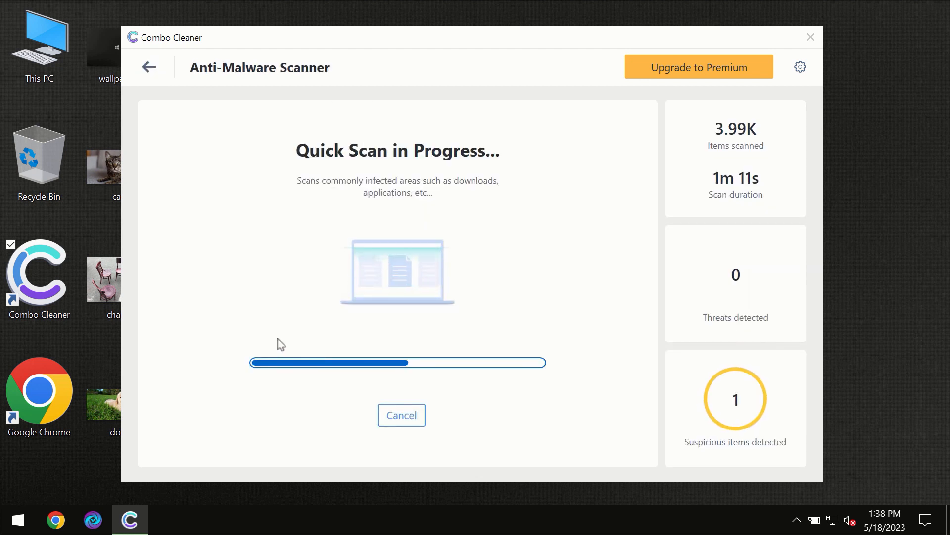
pyautogui.moveTo(471, 208)
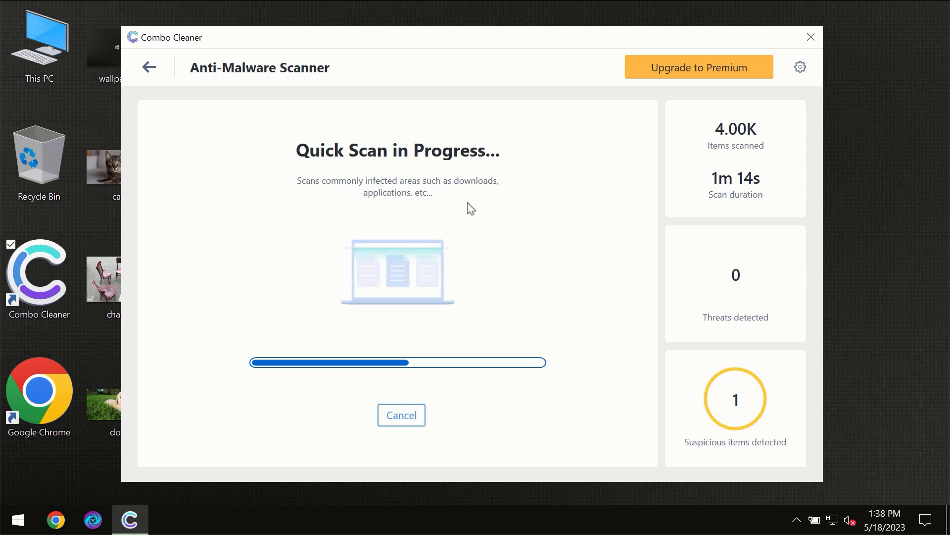
pyautogui.moveTo(564, 99)
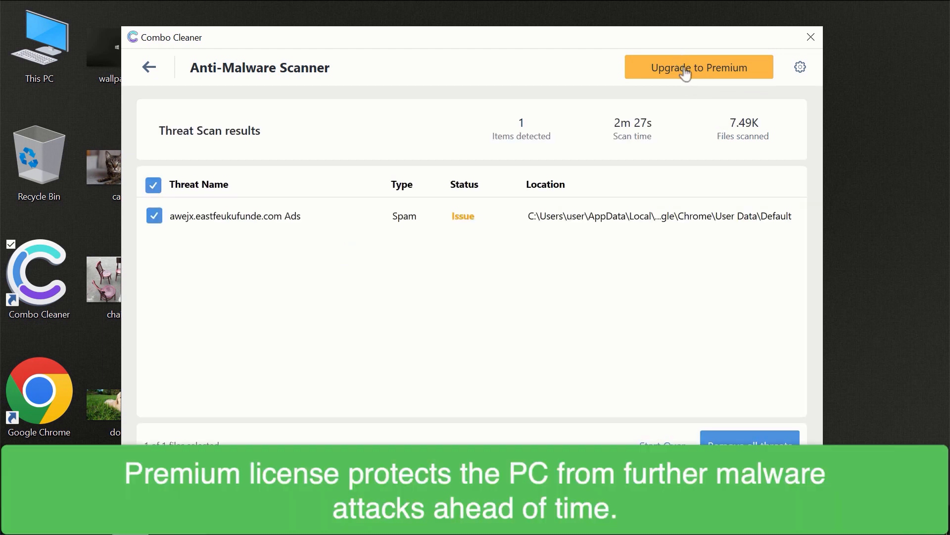
pyautogui.click(699, 67)
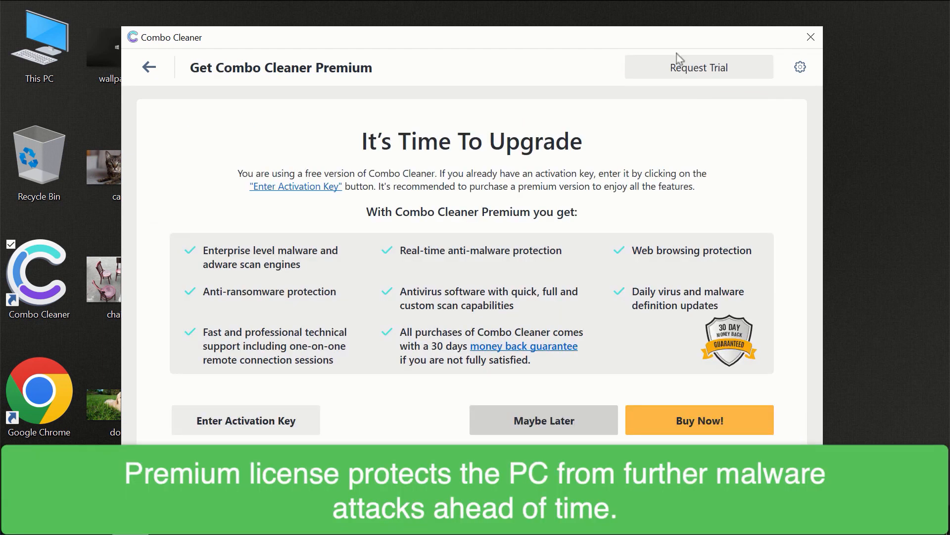